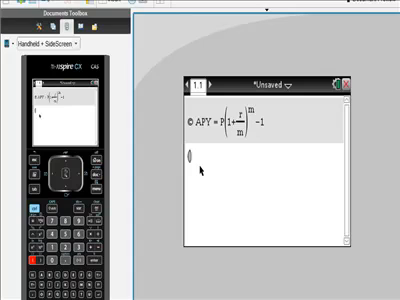
Step: Enter the APY expression (1+.09/12)^12 − 1 on the calculator line
type("(1+)")
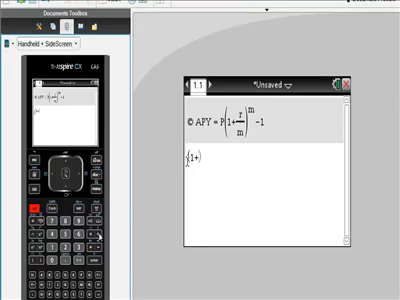
type(".09/12")
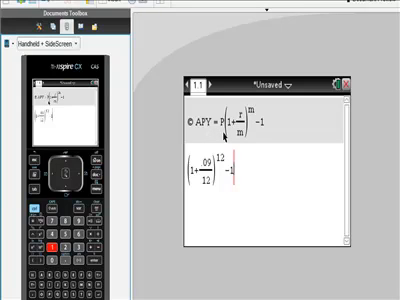
Step: Evaluate the expression to get the effective annual yield 0.093807
key("enter")
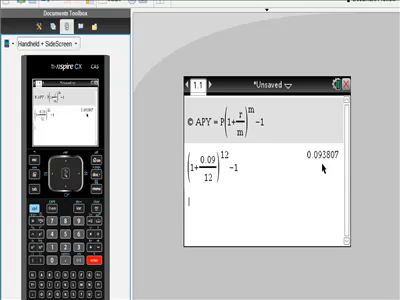
Step: Compute Ans/12 to get the per-period rate 0.007817
type("Ans")
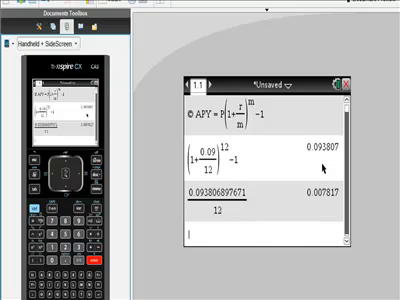
mouse_move(193, 178)
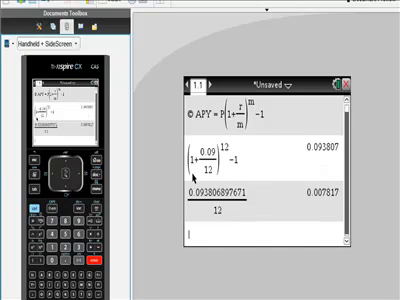